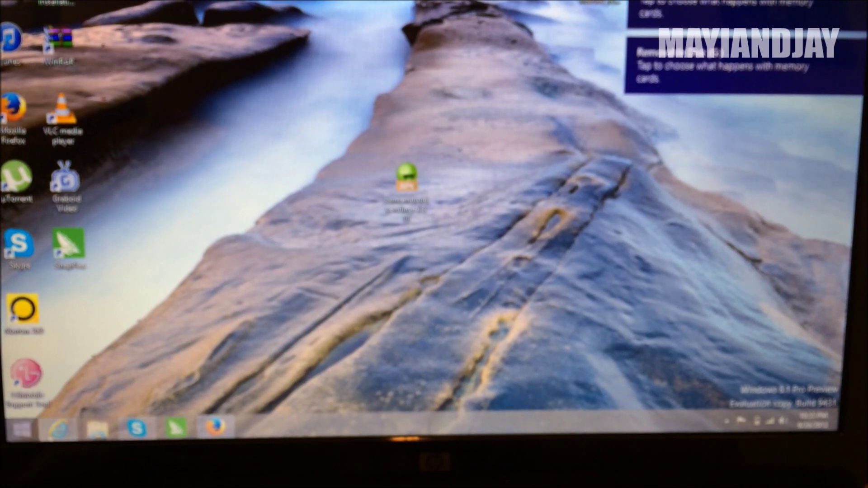
# - Show This PC with its drives, including removable disks G: and H:
pyautogui.click(98, 430)
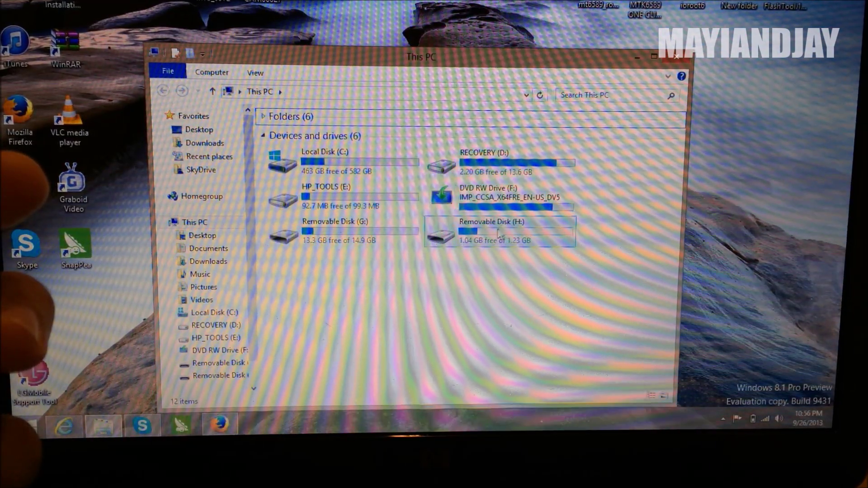
pyautogui.doubleClick(491, 233)
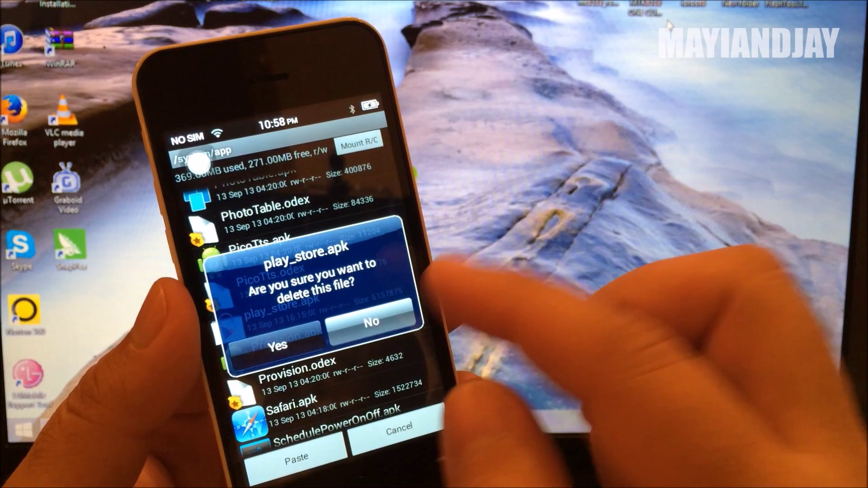
# - Confirm deleting play_store.apk from /system/app
pyautogui.click(282, 347)
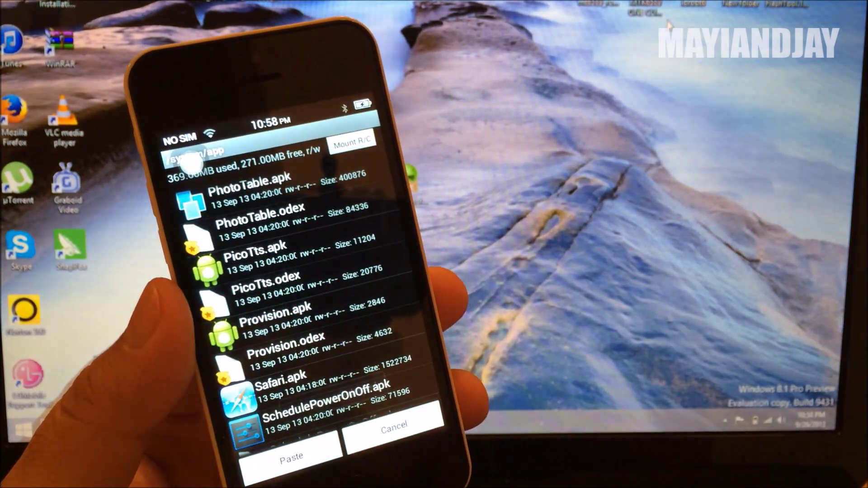